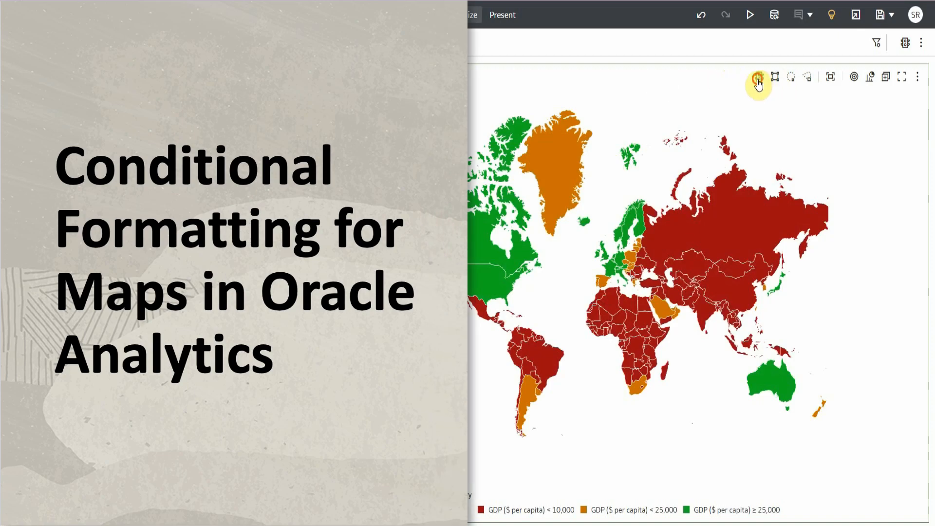
Drag GDP ($ per capita) from the Data panel onto the map's Tooltip drop zone
{"action": "left_click", "coordinate": [758, 76]}
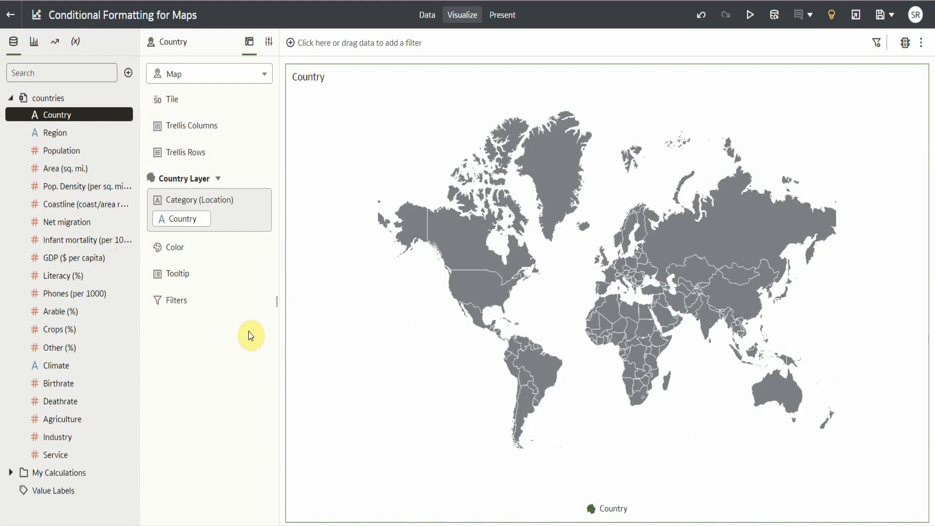
{"action": "mouse_move", "coordinate": [244, 335]}
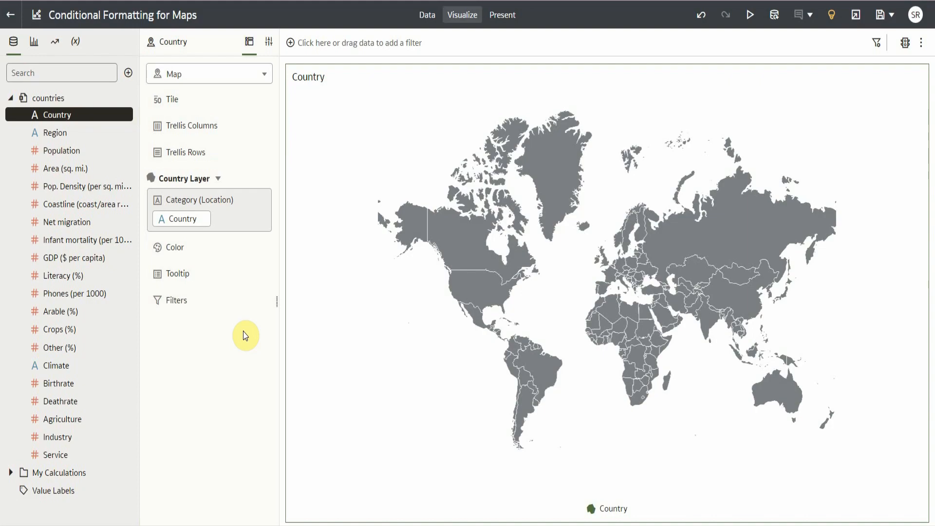
{"action": "mouse_move", "coordinate": [235, 334]}
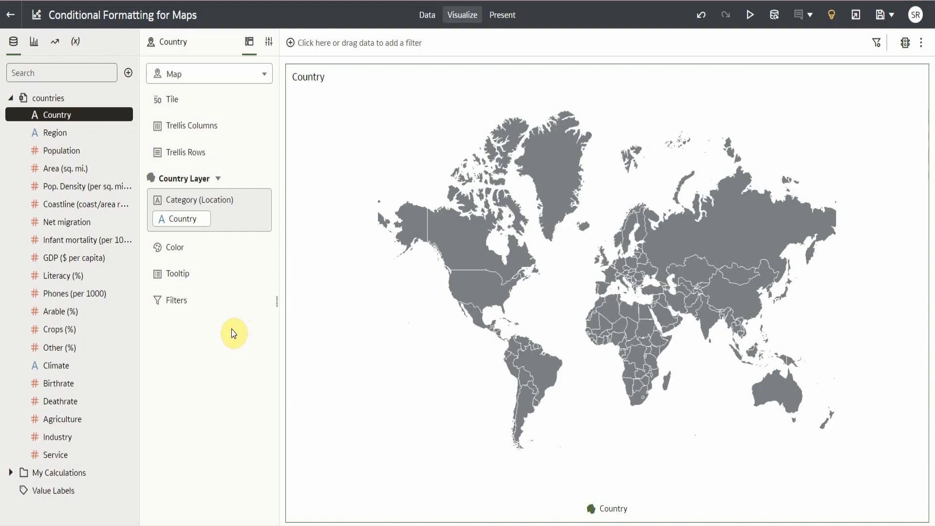
{"action": "left_click_drag", "start_coordinate": [76, 257], "coordinate": [199, 293]}
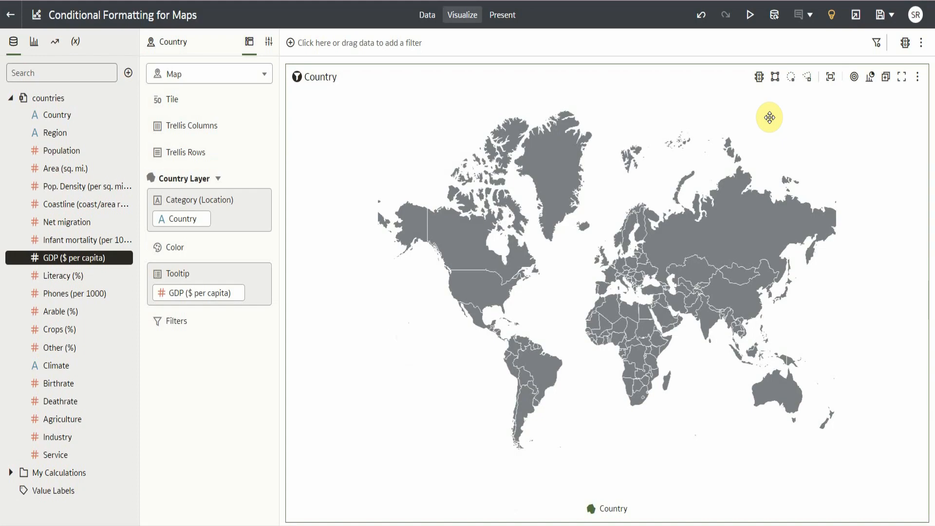
{"action": "mouse_move", "coordinate": [767, 89]}
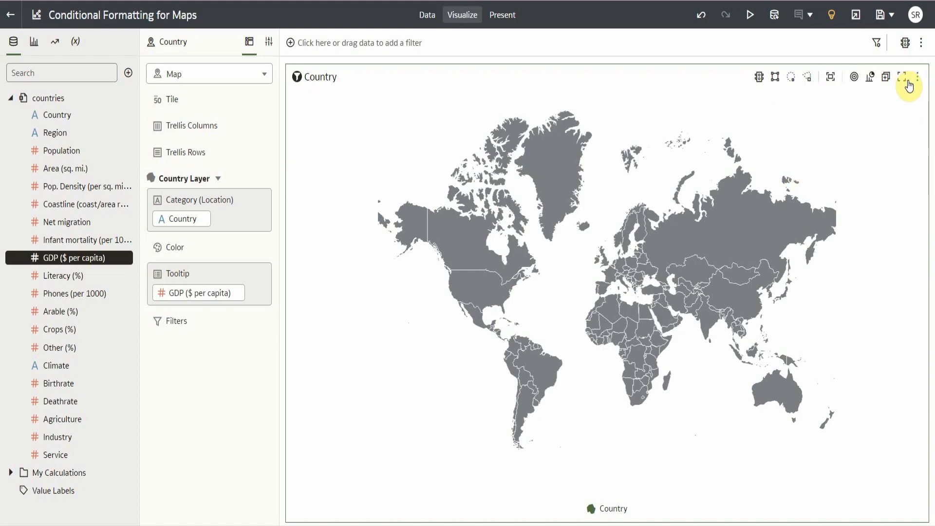
{"action": "mouse_move", "coordinate": [921, 78]}
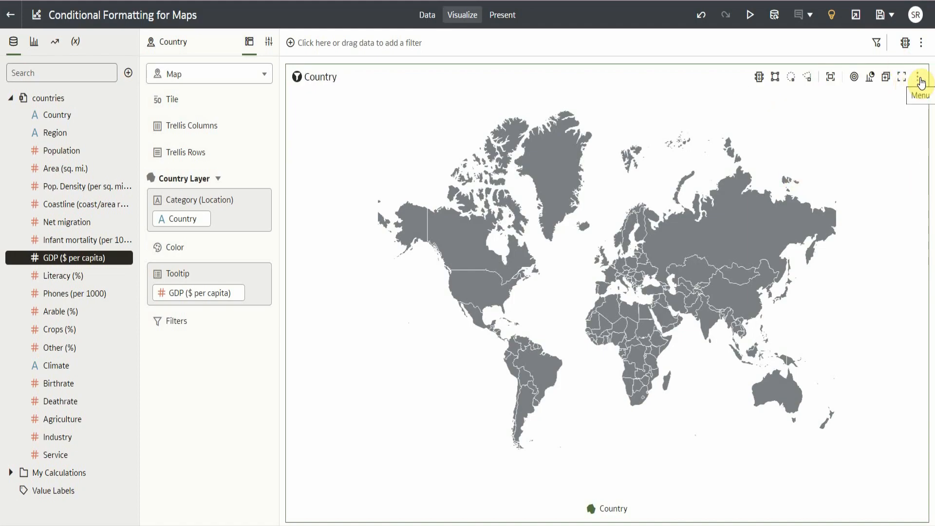
Start a new visualization-level Conditional Formatting rule for the Country map
{"action": "left_click", "coordinate": [922, 76]}
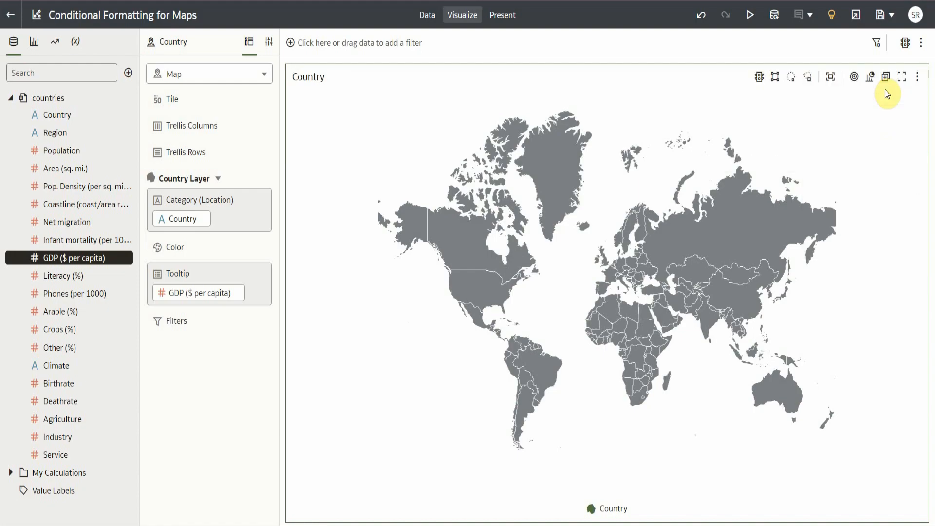
{"action": "mouse_move", "coordinate": [905, 42]}
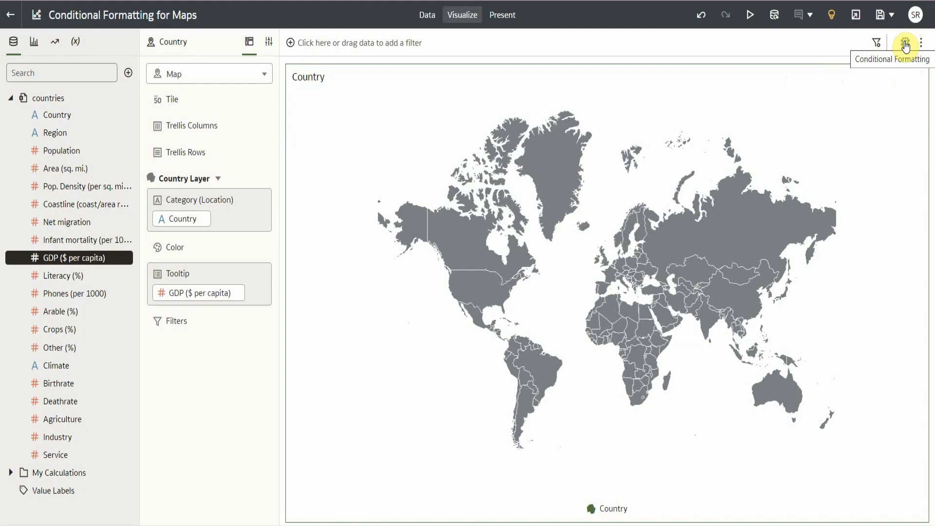
{"action": "left_click", "coordinate": [905, 42]}
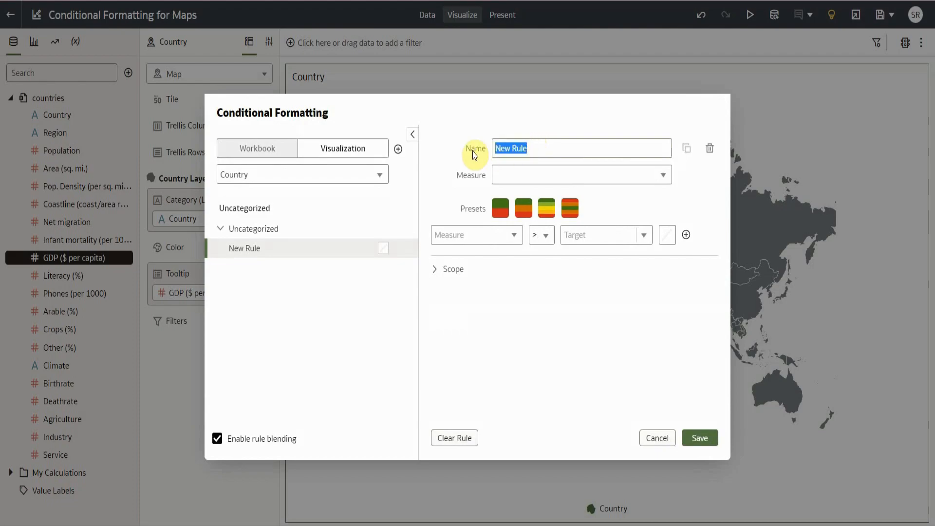
Name the rule By GDP, measure GDP ($ per capita), condition less than target 10000
{"action": "type", "text": "By GDP"}
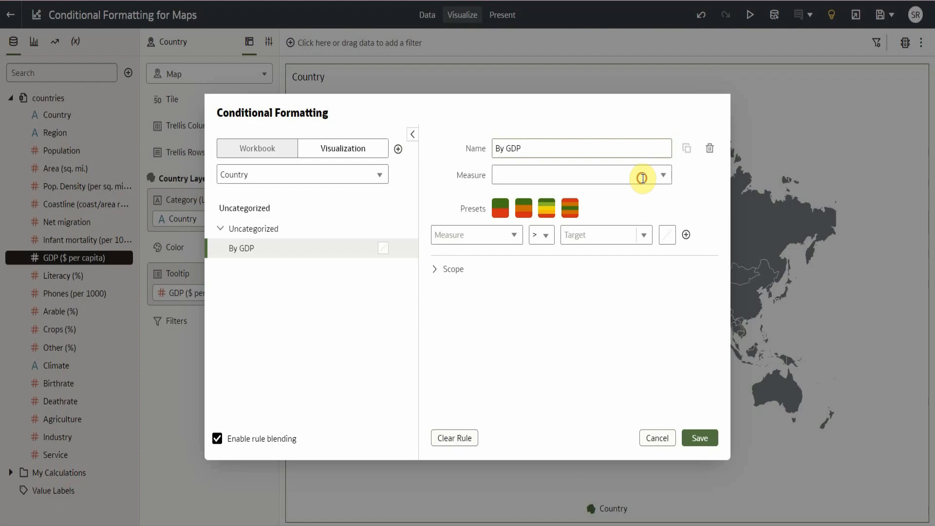
{"action": "left_click", "coordinate": [663, 174]}
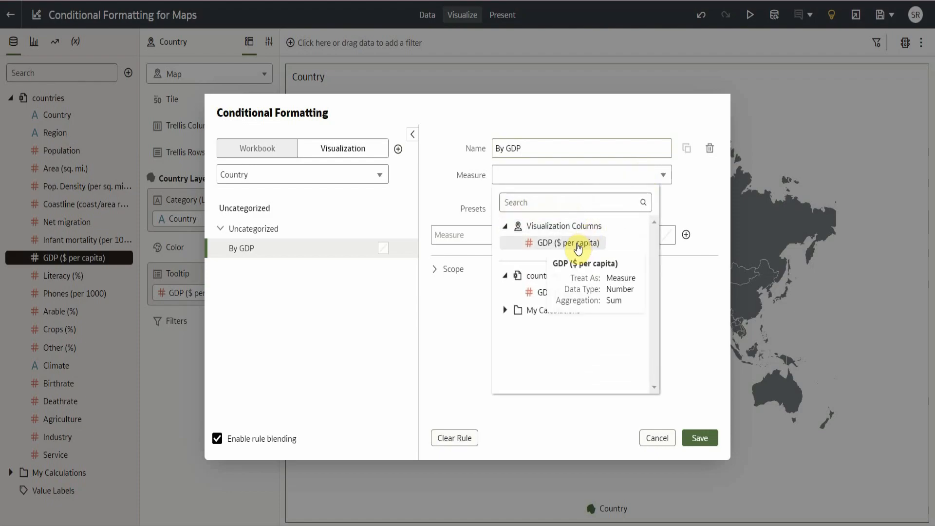
{"action": "left_click", "coordinate": [575, 243]}
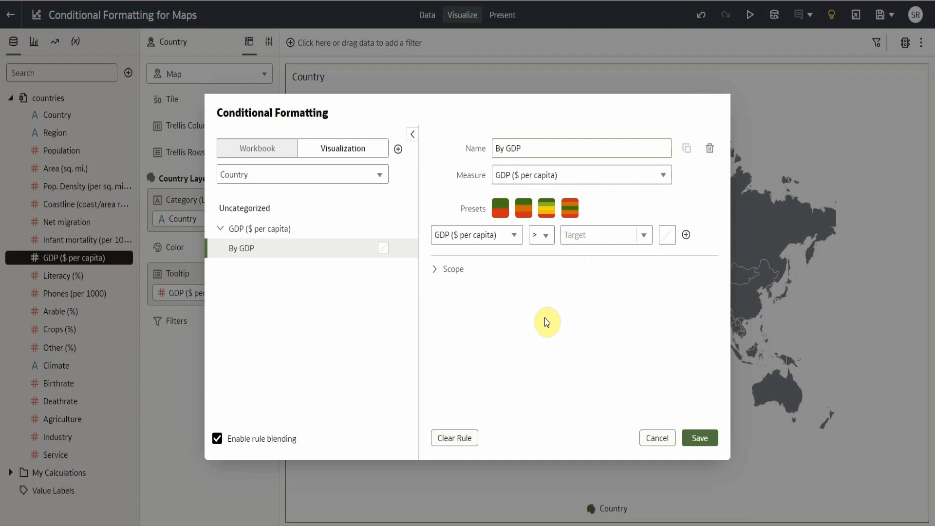
{"action": "mouse_move", "coordinate": [548, 272]}
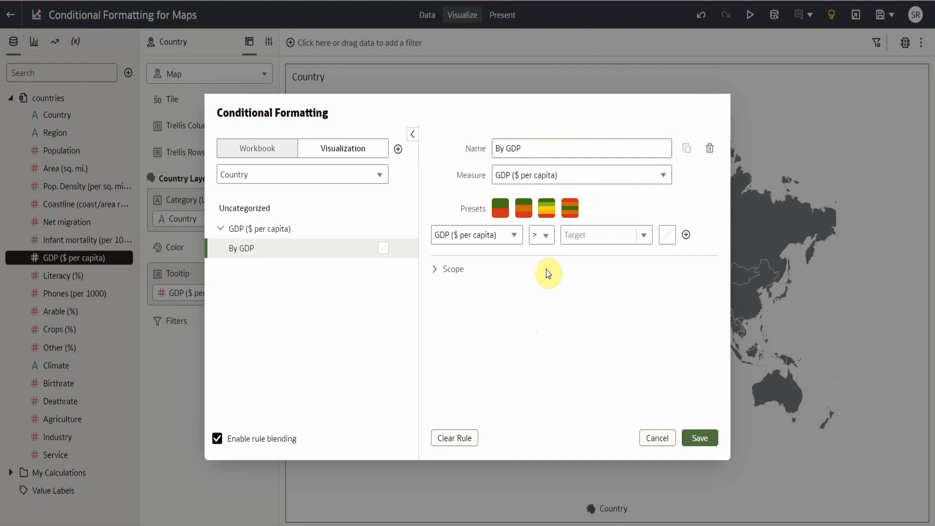
{"action": "left_click", "coordinate": [542, 235]}
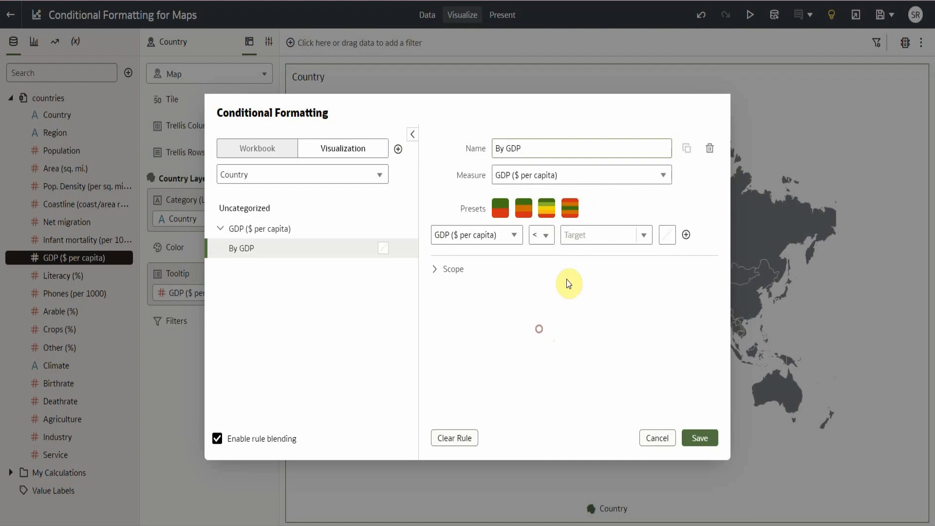
{"action": "left_click", "coordinate": [602, 235]}
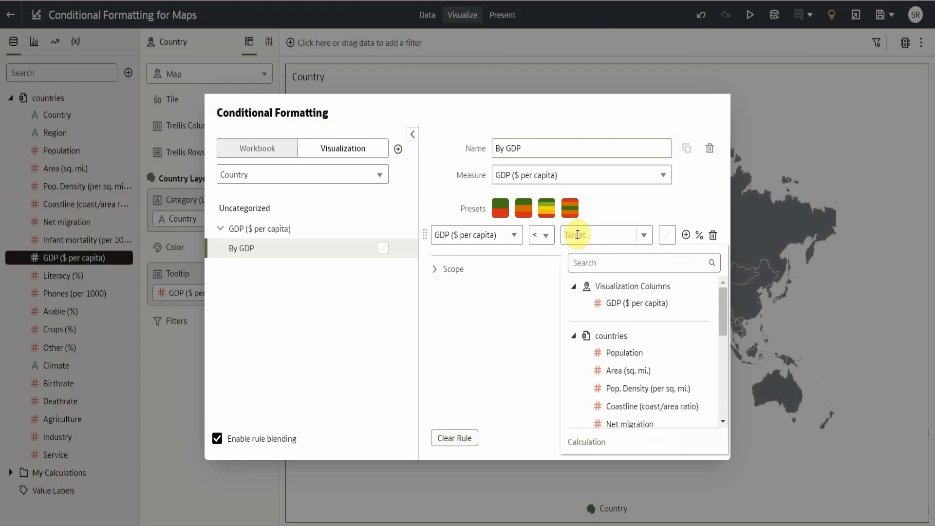
{"action": "type", "text": "100000"}
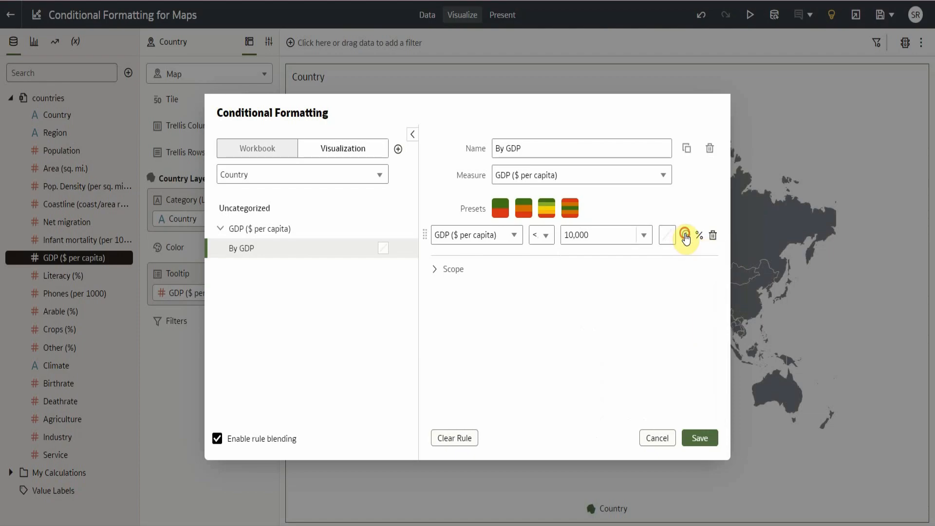
Use the threshold preset with 10,000 and 25,000 bands, make the top band green, and save
{"action": "left_click", "coordinate": [685, 235]}
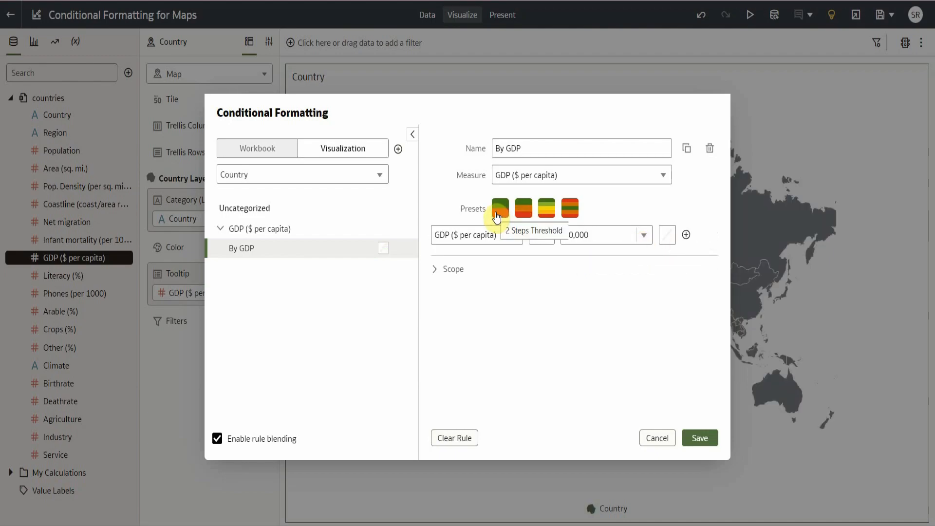
{"action": "left_click", "coordinate": [523, 208]}
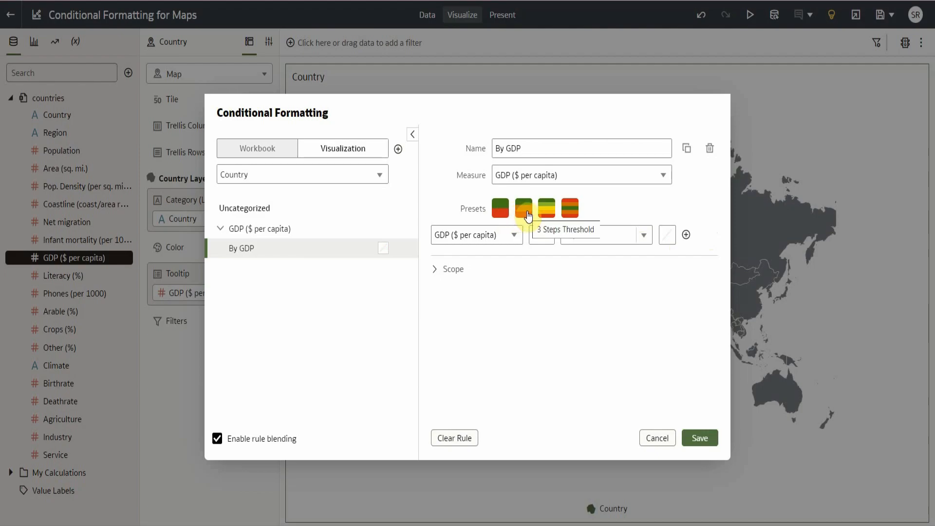
{"action": "left_click", "coordinate": [568, 209]}
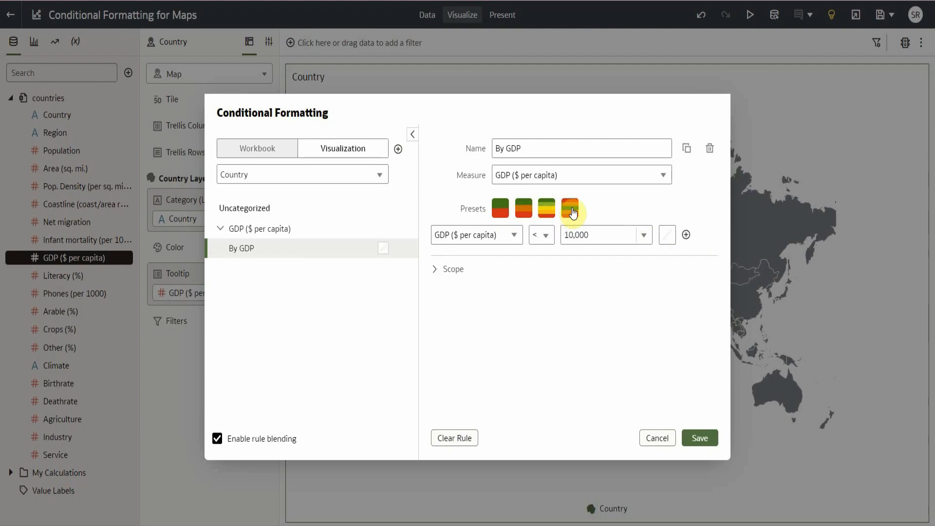
{"action": "mouse_move", "coordinate": [569, 209]}
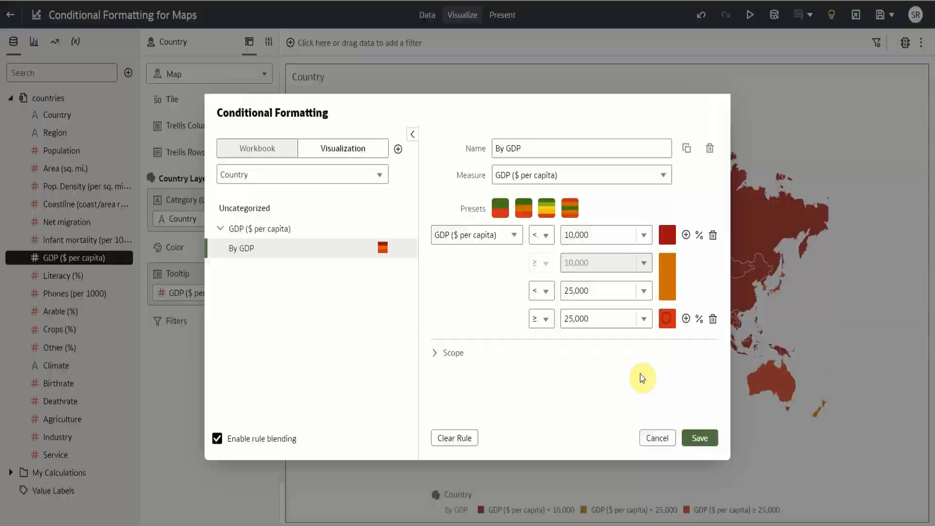
{"action": "left_click", "coordinate": [667, 317]}
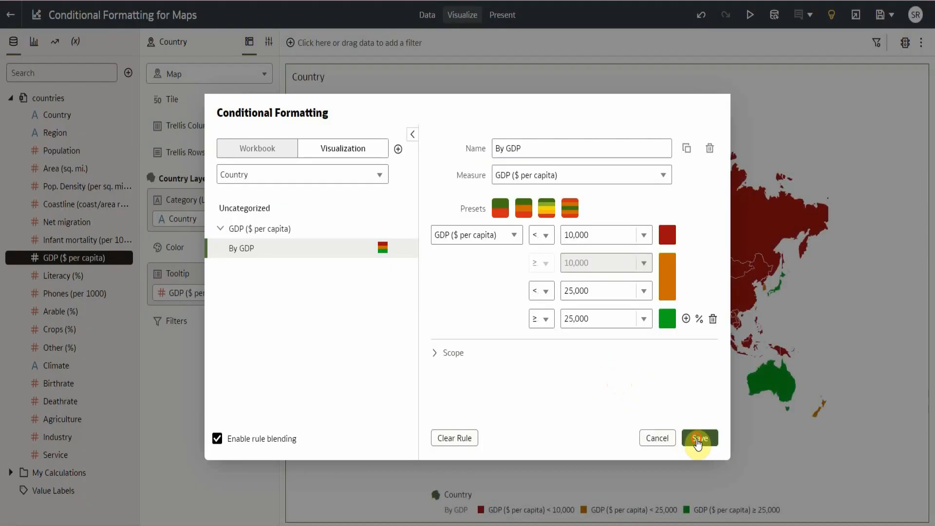
{"action": "left_click", "coordinate": [699, 438]}
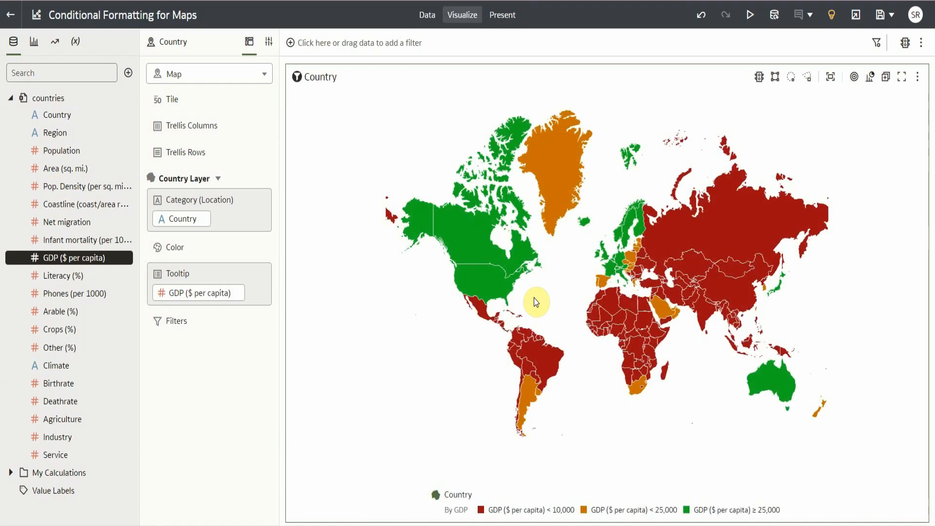
{"action": "mouse_move", "coordinate": [561, 267]}
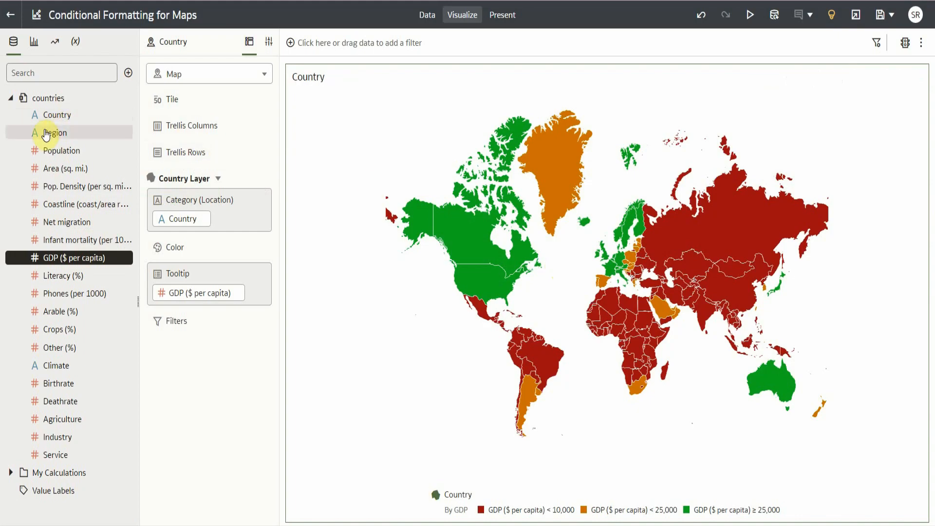
{"action": "mouse_move", "coordinate": [54, 131]}
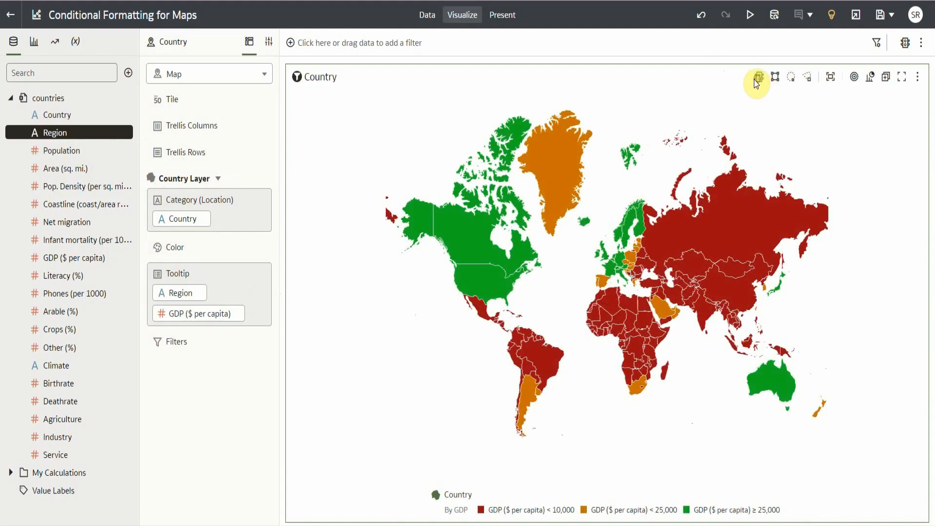
Reopen the Conditional Formatting dialog showing the By GDP rule
{"action": "left_click", "coordinate": [757, 76]}
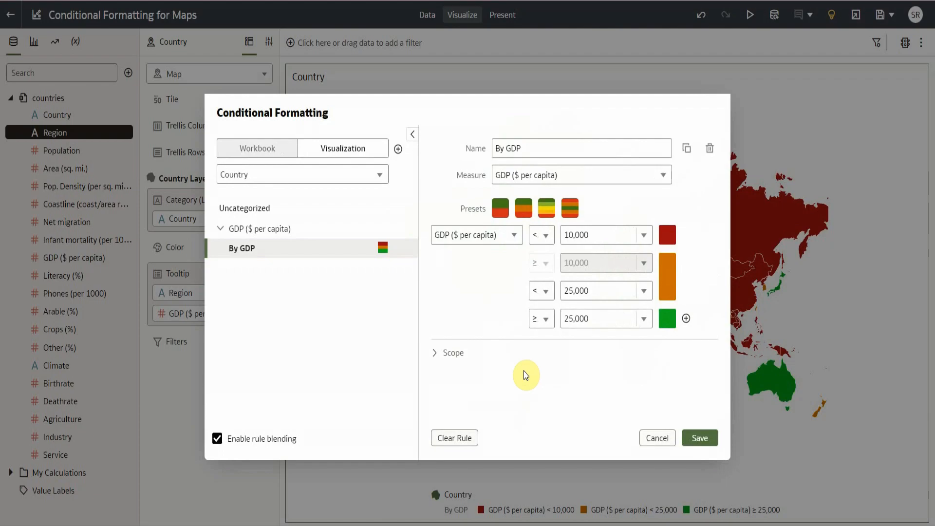
Scope By GDP by Region to NORTH AMERICA and SOUTH AMERICA and save the rule
{"action": "left_click", "coordinate": [435, 353]}
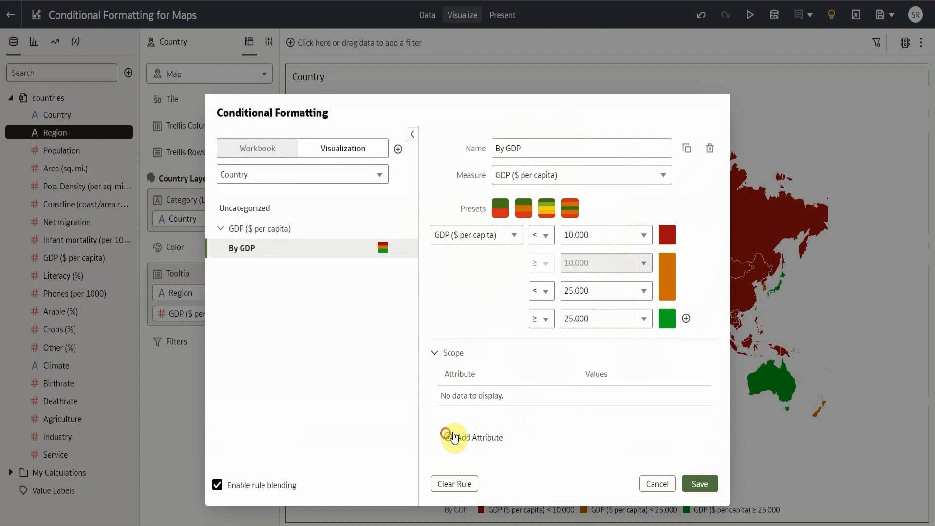
{"action": "left_click", "coordinate": [453, 438]}
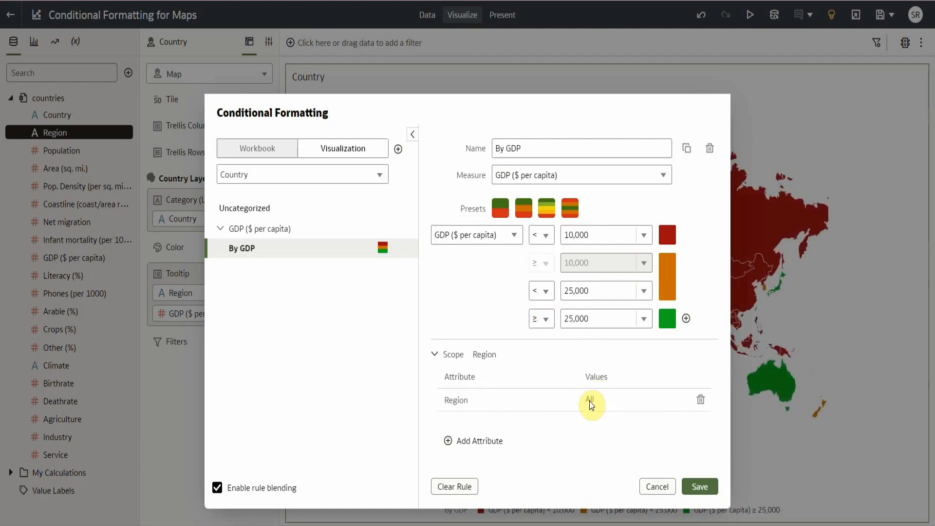
{"action": "left_click", "coordinate": [591, 400]}
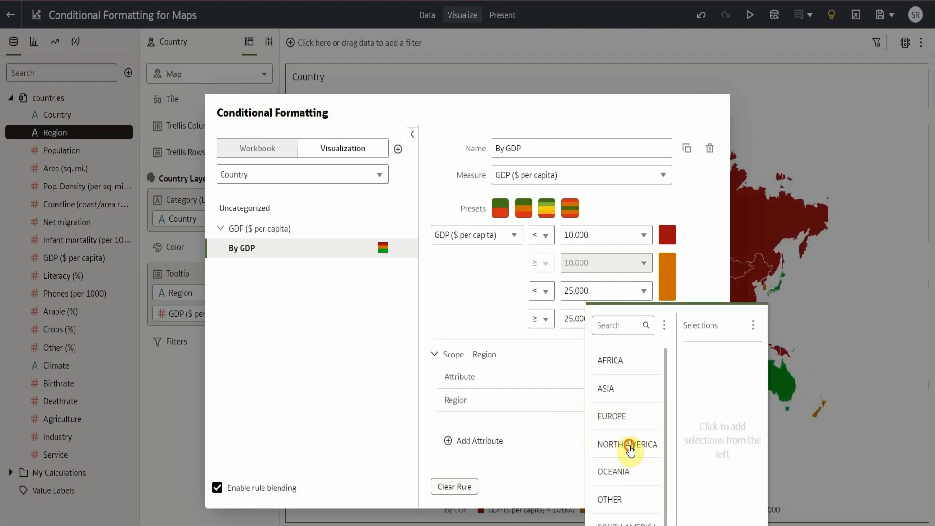
{"action": "left_click", "coordinate": [626, 444]}
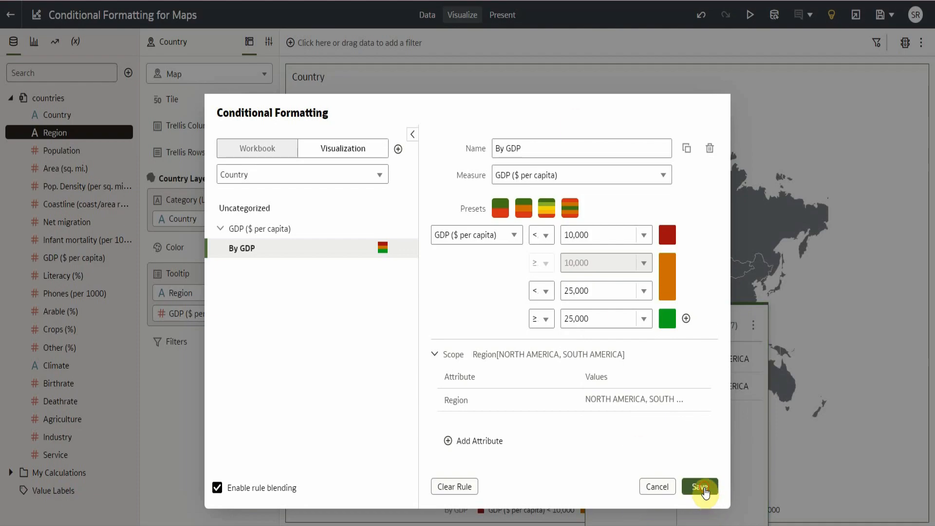
{"action": "left_click", "coordinate": [700, 486]}
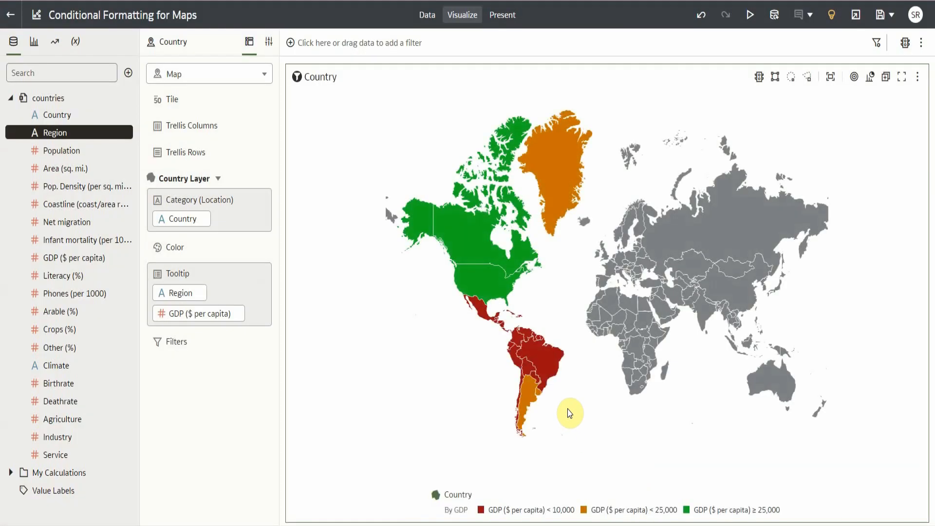